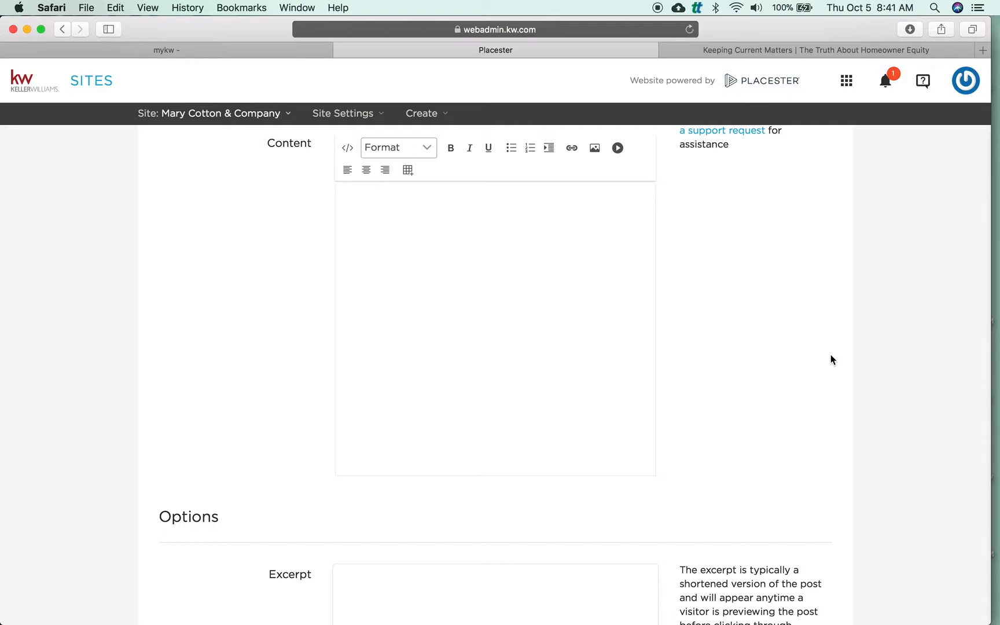
{"action": "mouse_move", "coordinate": [594, 148]}
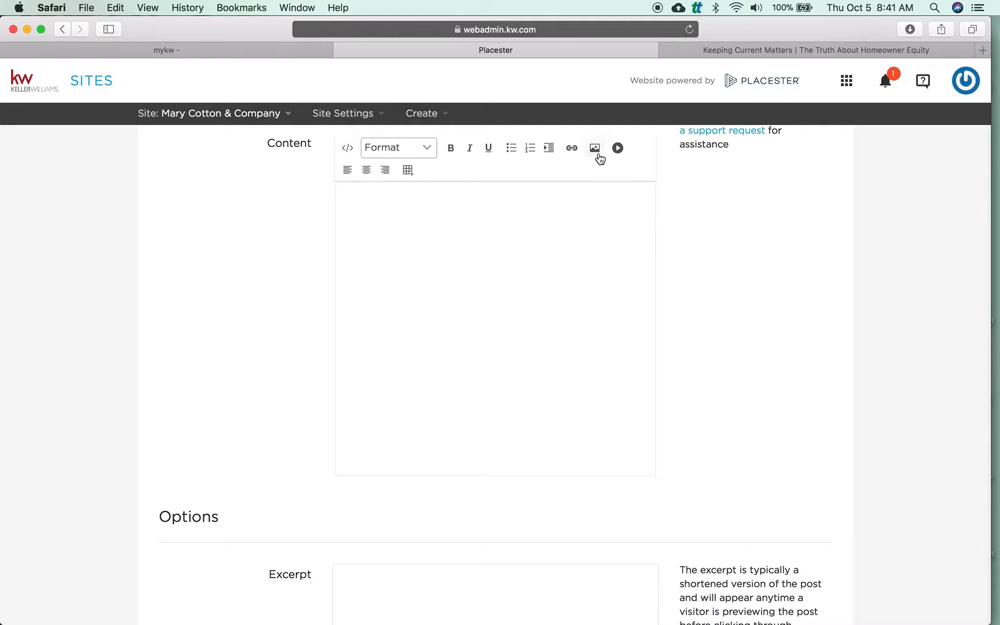
Step: Open the Image Upload dialog from the Content editor's Insert Image icon
{"action": "left_click", "coordinate": [594, 148]}
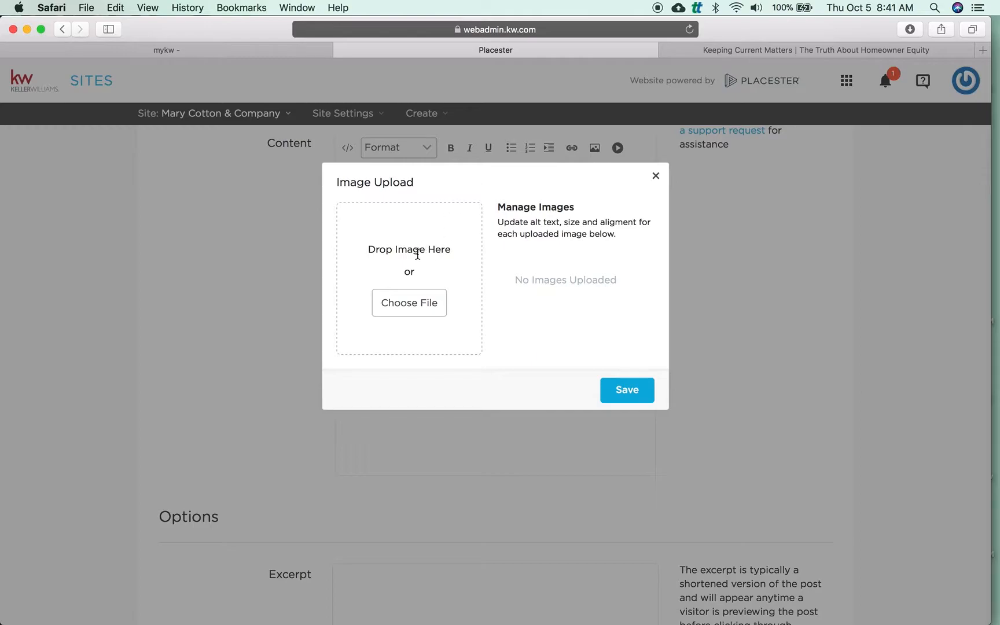
Step: Upload the desk photo from the computer and save it into the post's Content body
{"action": "left_click", "coordinate": [409, 302]}
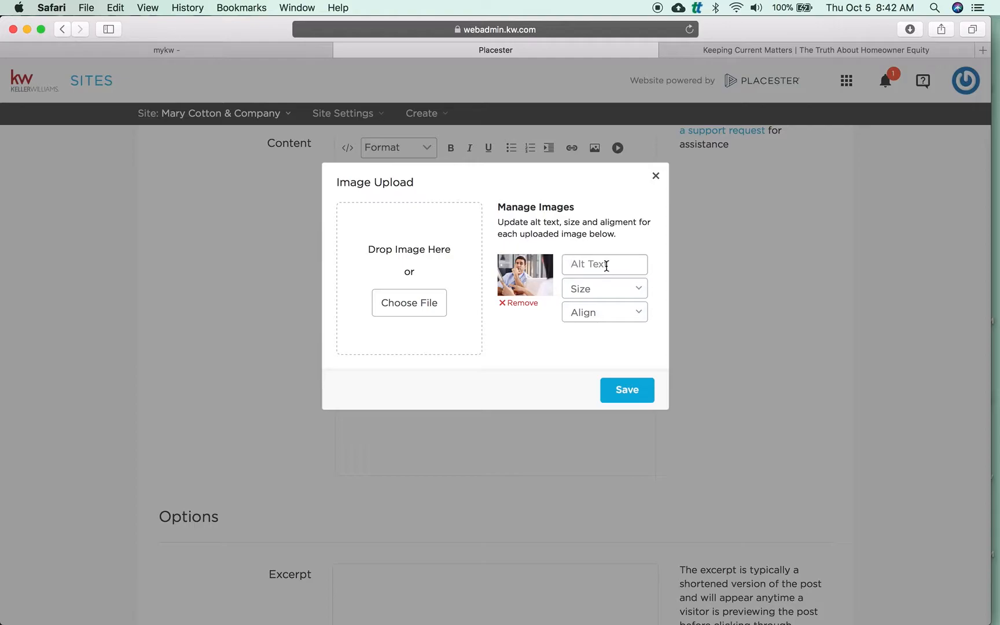
{"action": "mouse_move", "coordinate": [605, 288]}
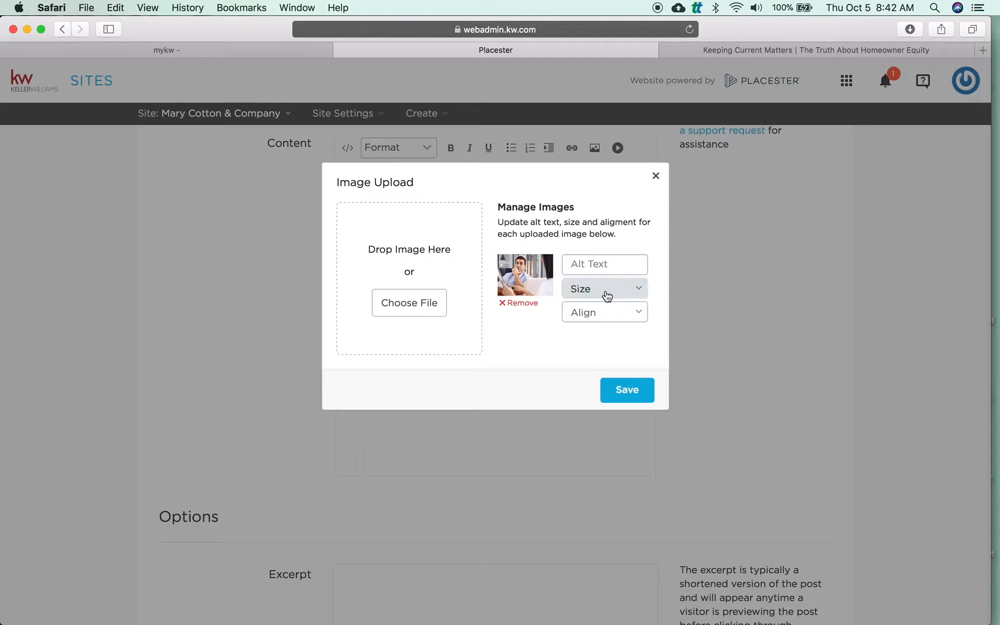
{"action": "left_click", "coordinate": [605, 289]}
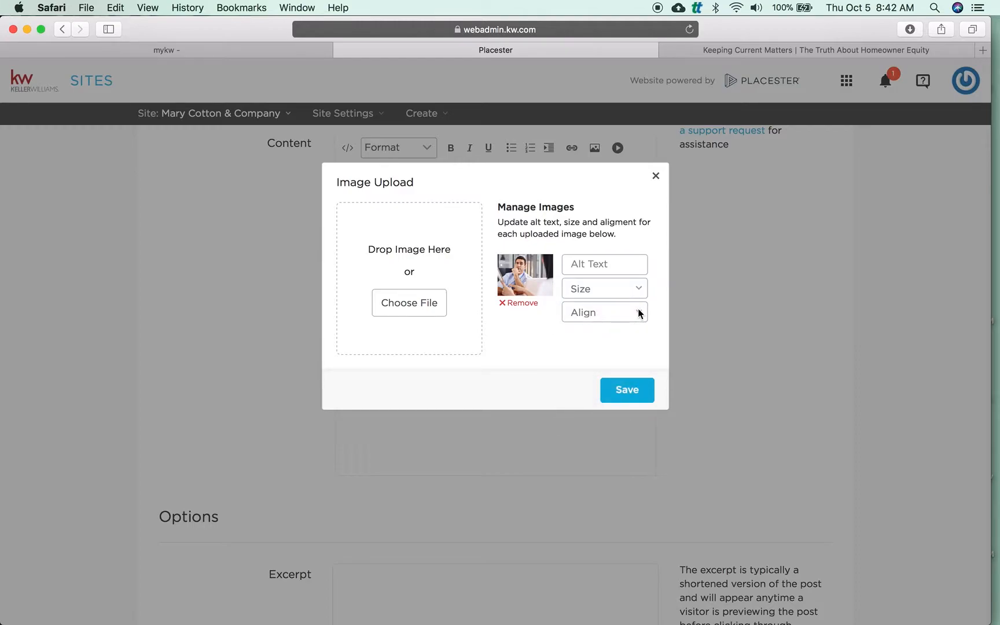
{"action": "left_click", "coordinate": [604, 312]}
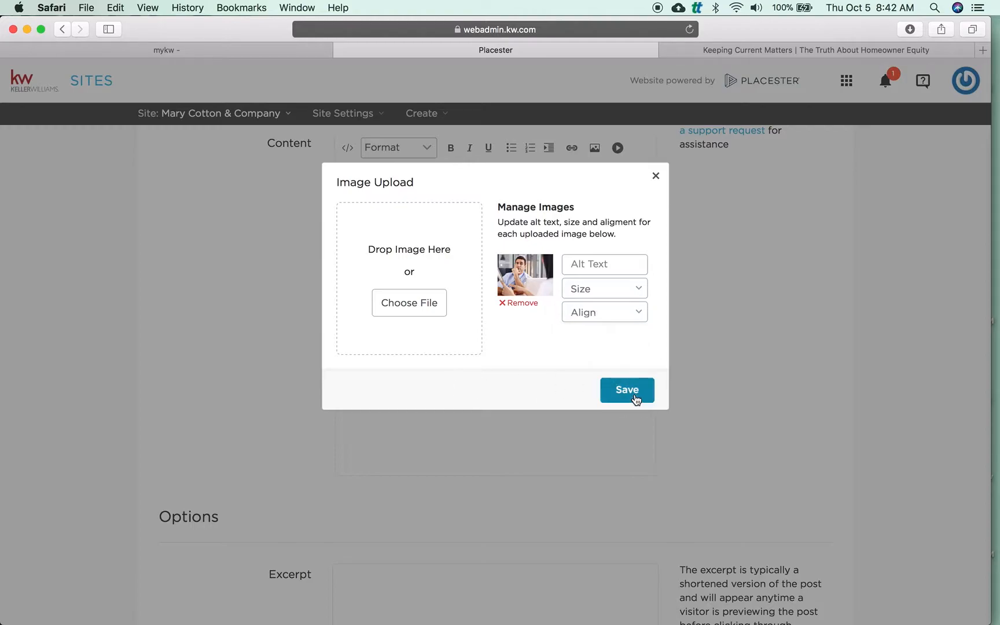
{"action": "left_click", "coordinate": [626, 390]}
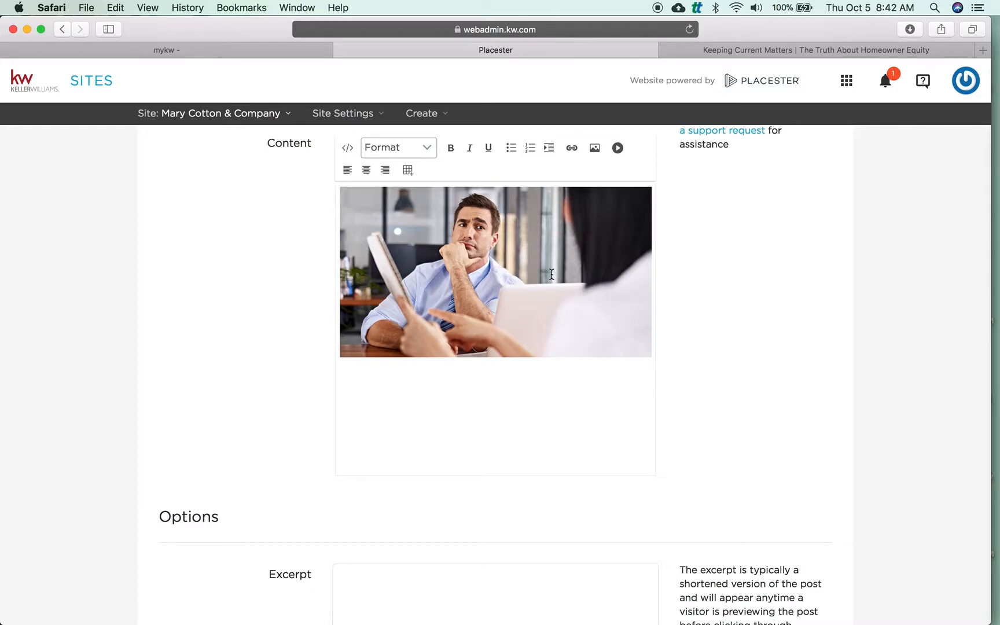